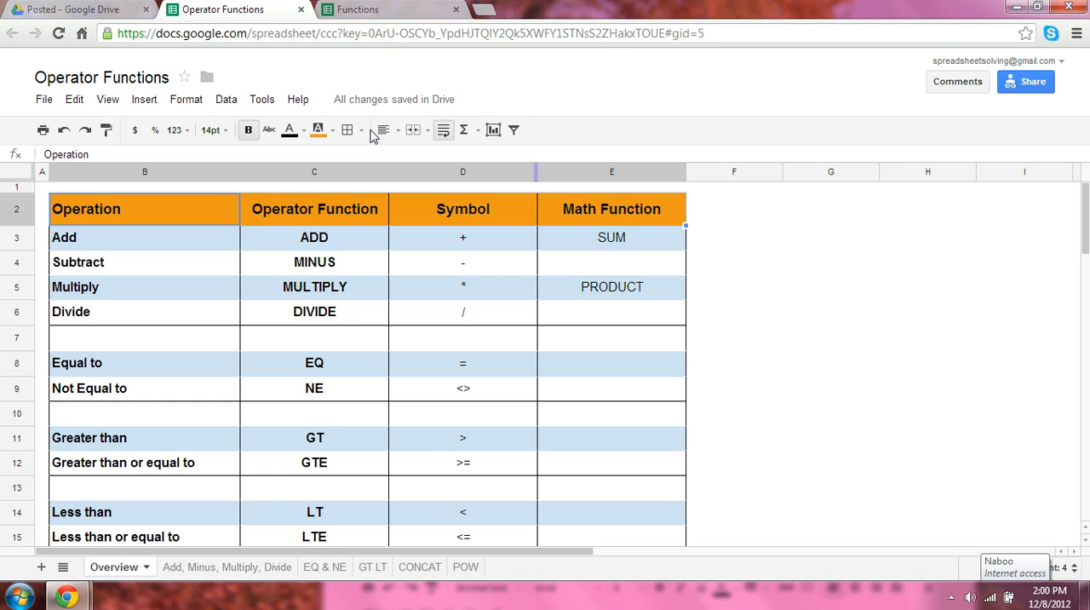
mouse_move(194, 131)
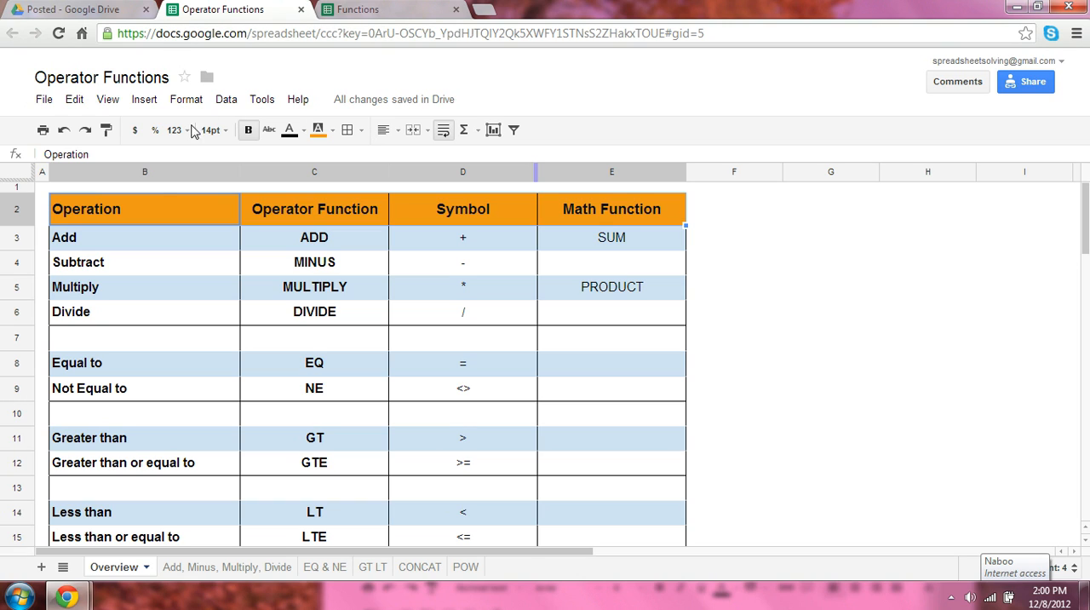
mouse_move(157, 406)
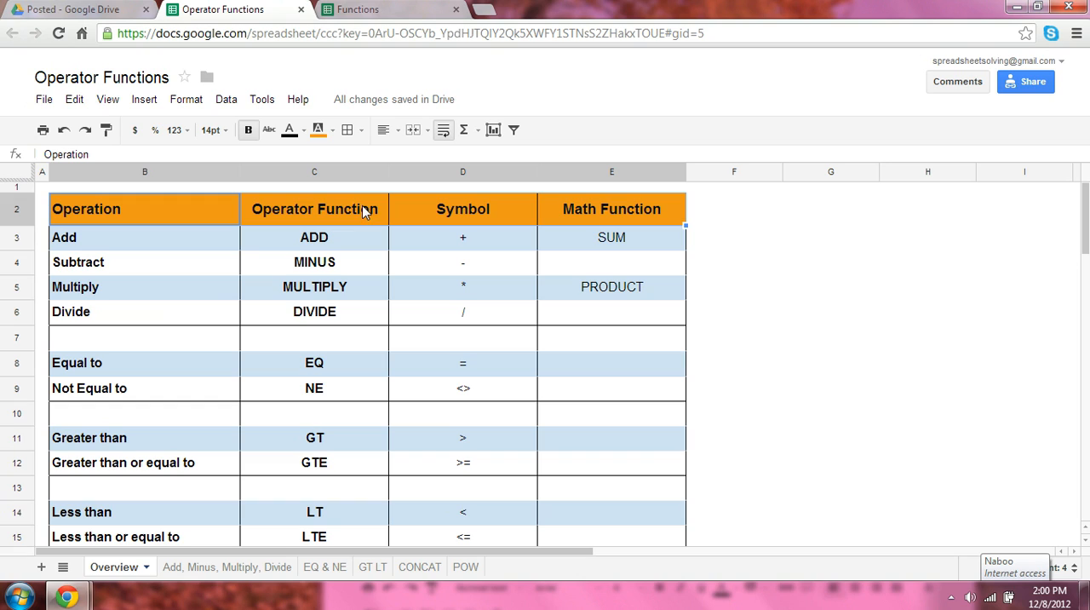
mouse_move(358, 246)
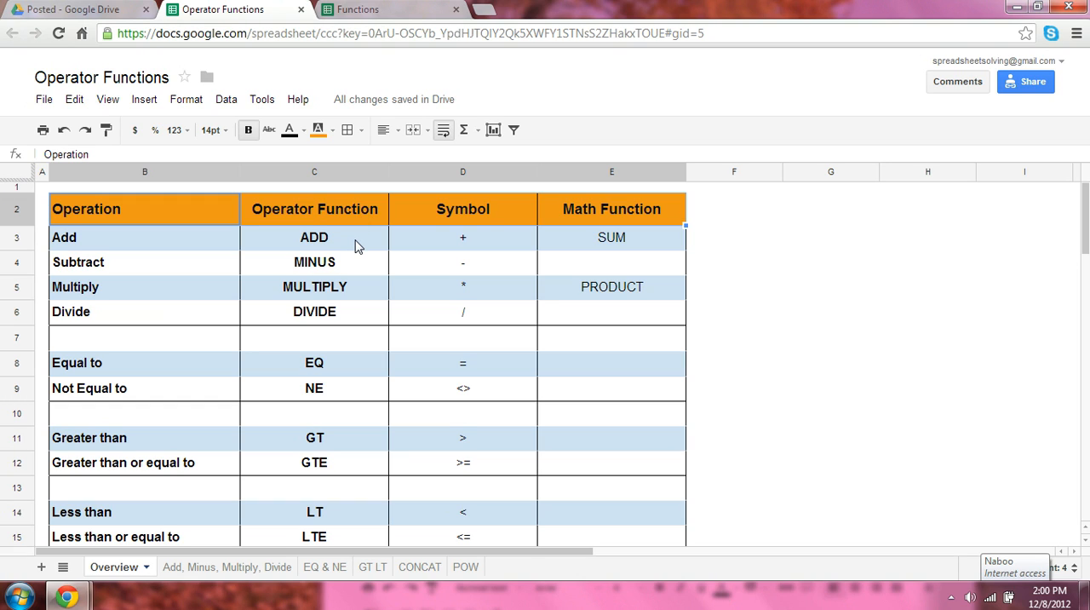
mouse_move(205, 273)
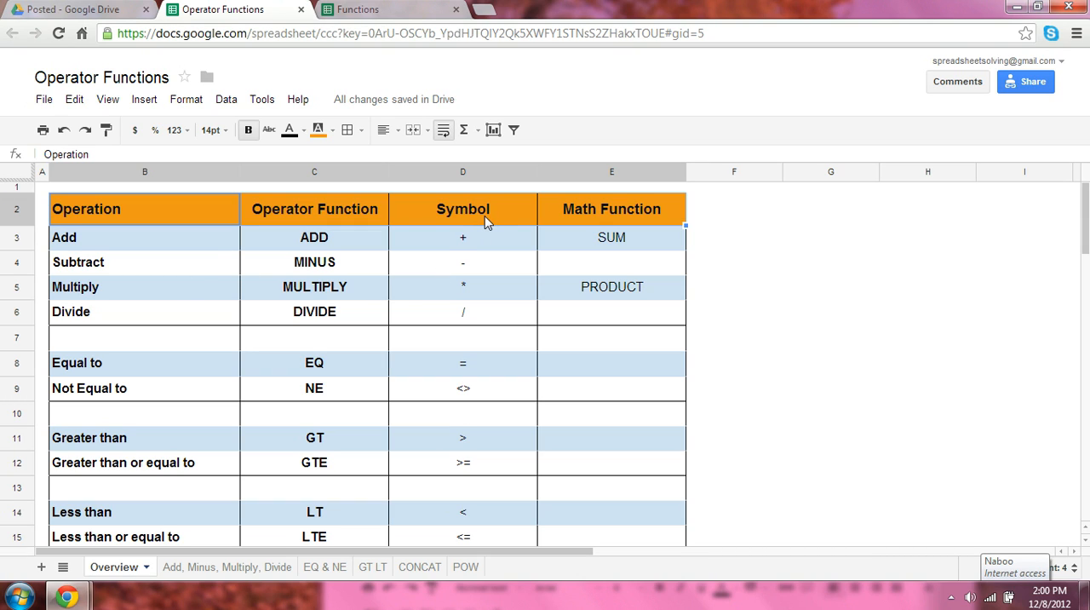
- Select the Math Function and Operation headings, then scroll down and select the Concatenate & cell D17
click(611, 209)
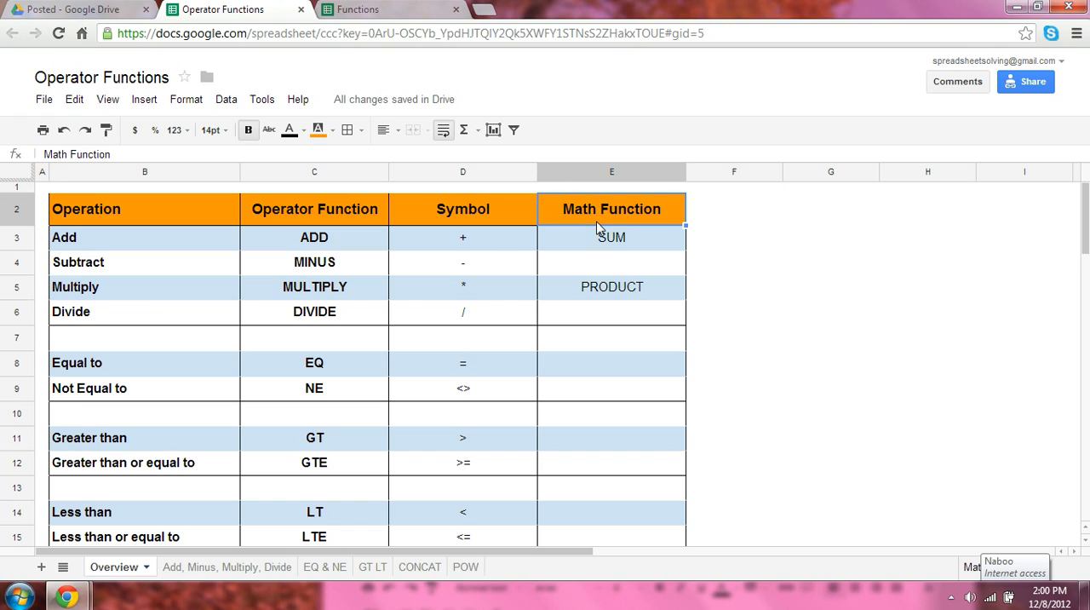
mouse_move(163, 302)
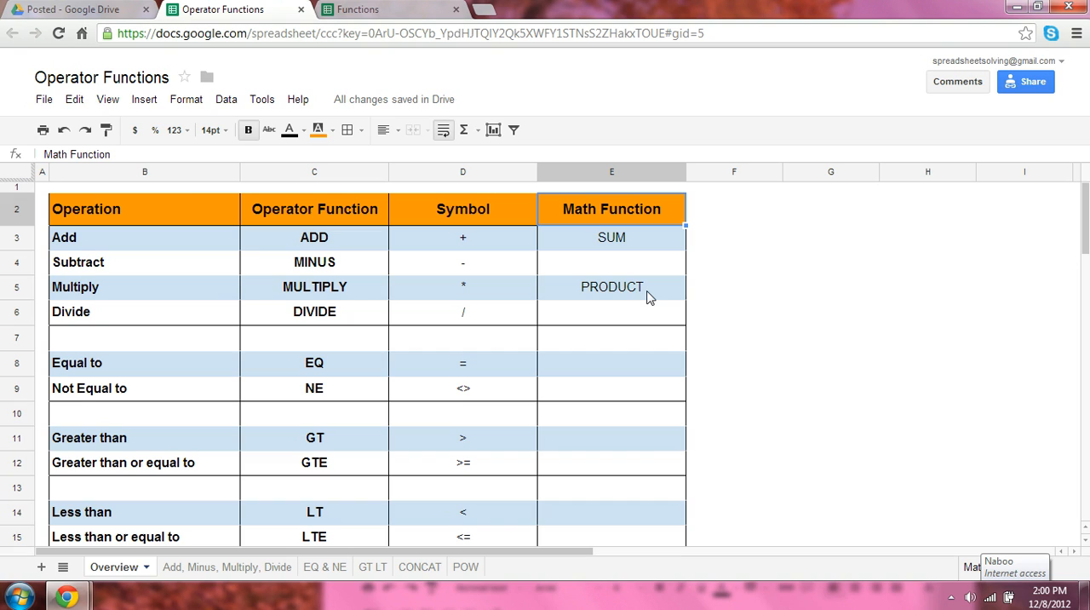
mouse_move(264, 224)
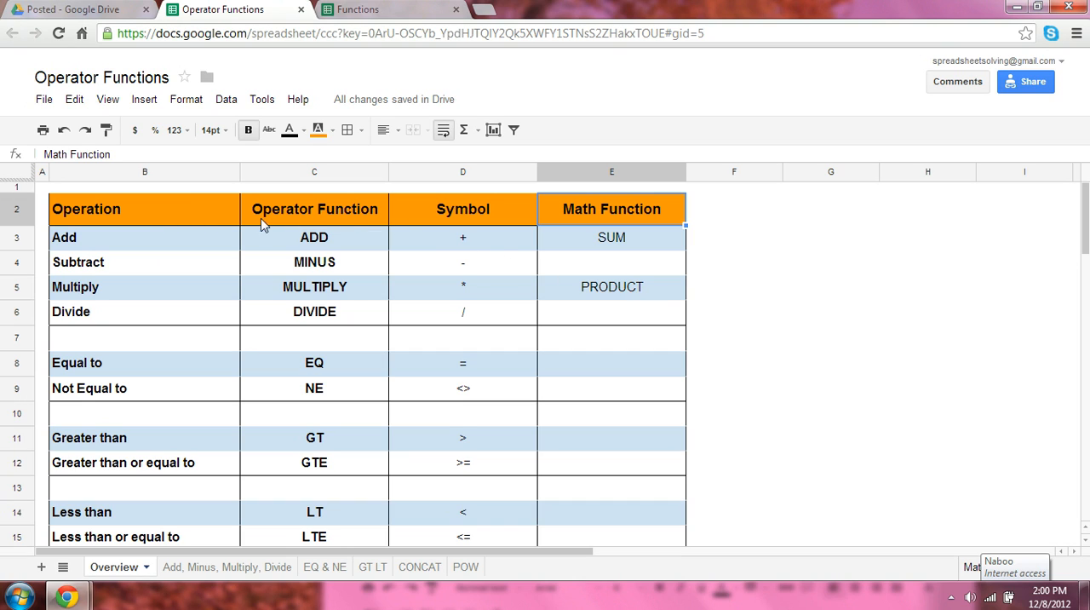
click(144, 209)
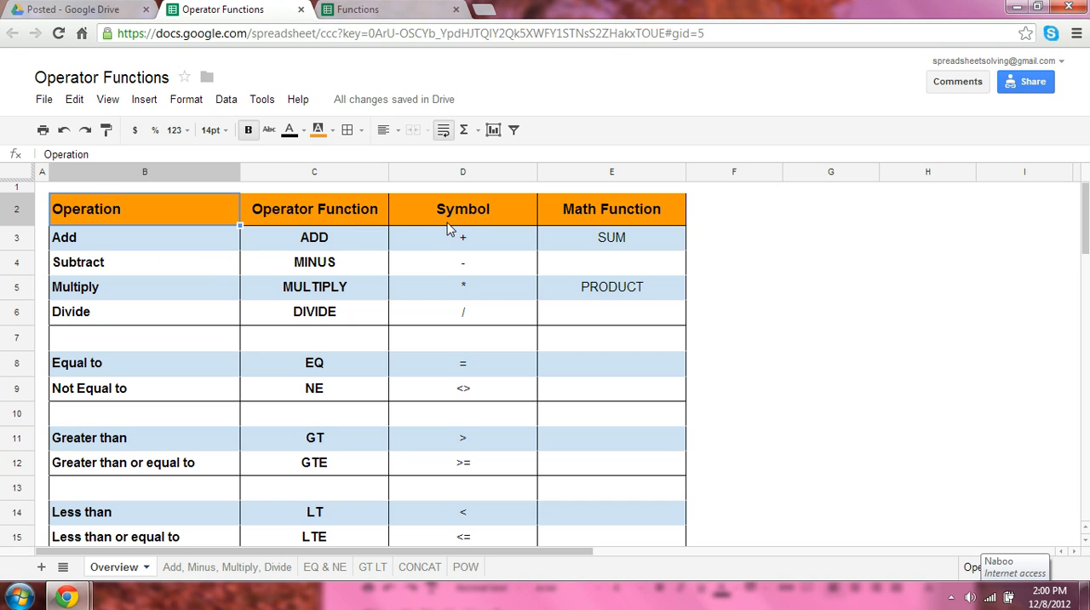
mouse_move(347, 252)
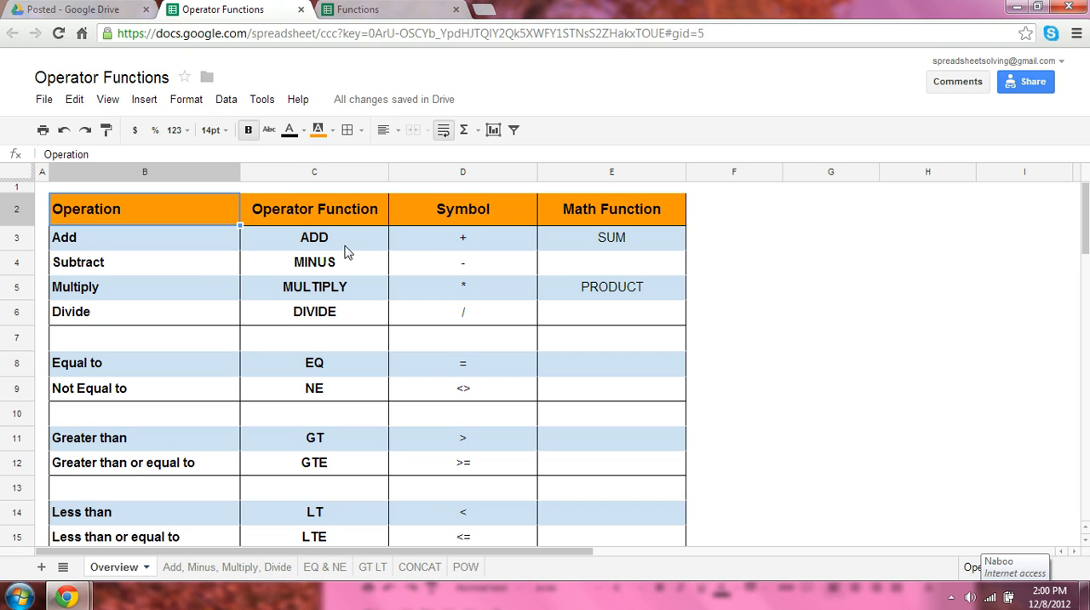
mouse_move(357, 247)
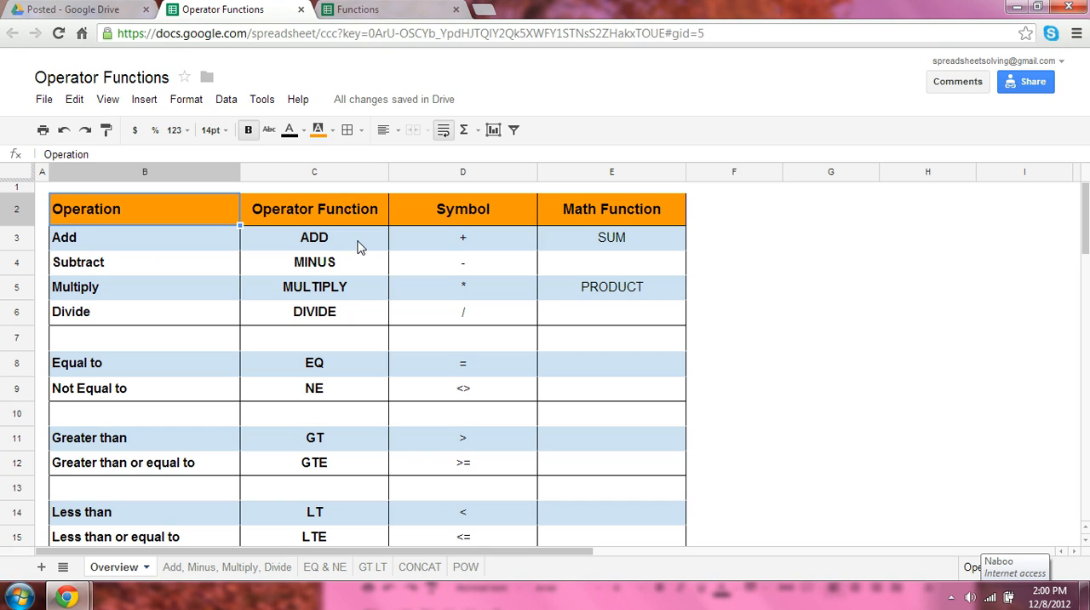
mouse_move(447, 253)
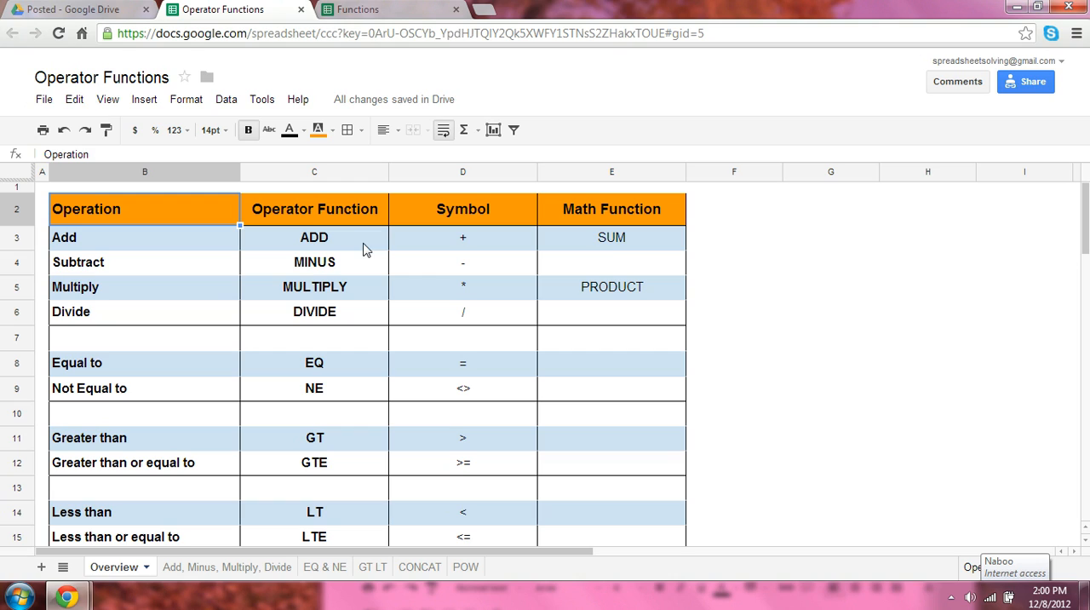
mouse_move(613, 253)
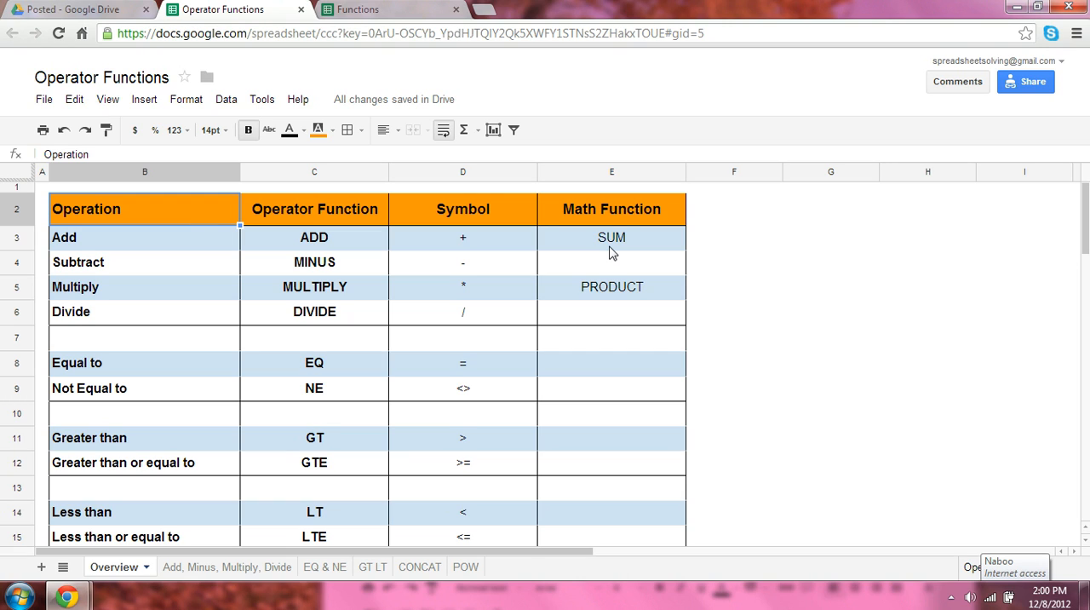
mouse_move(314, 279)
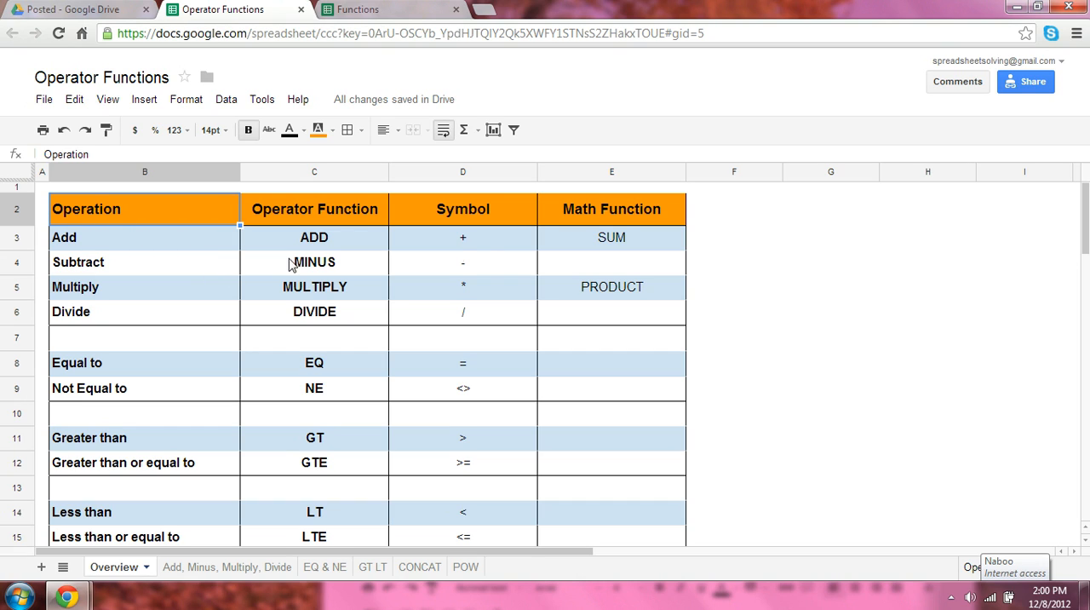
mouse_move(345, 225)
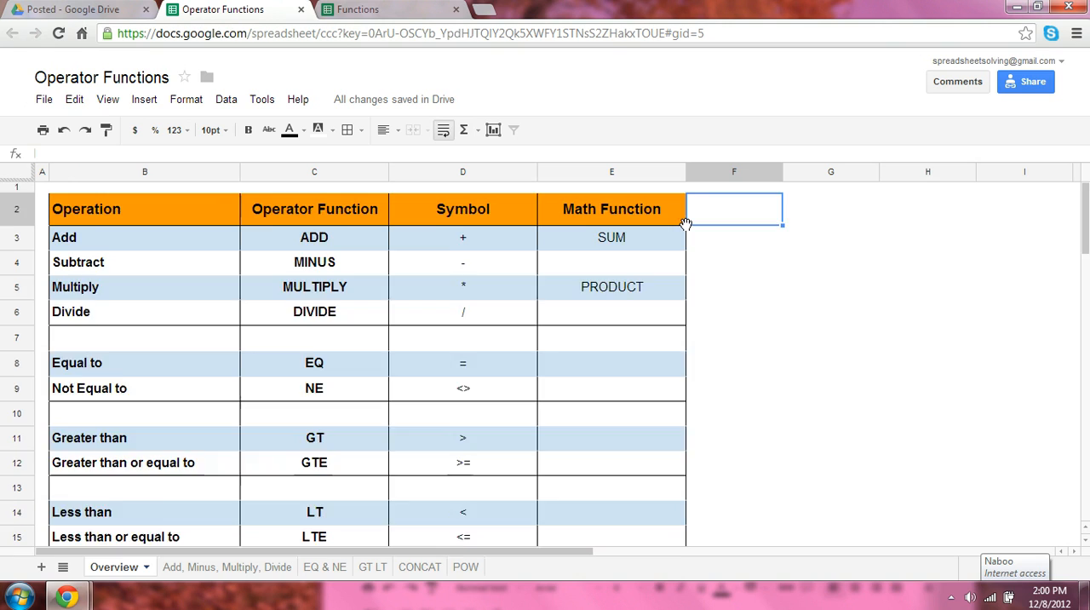
scroll(down, 3)
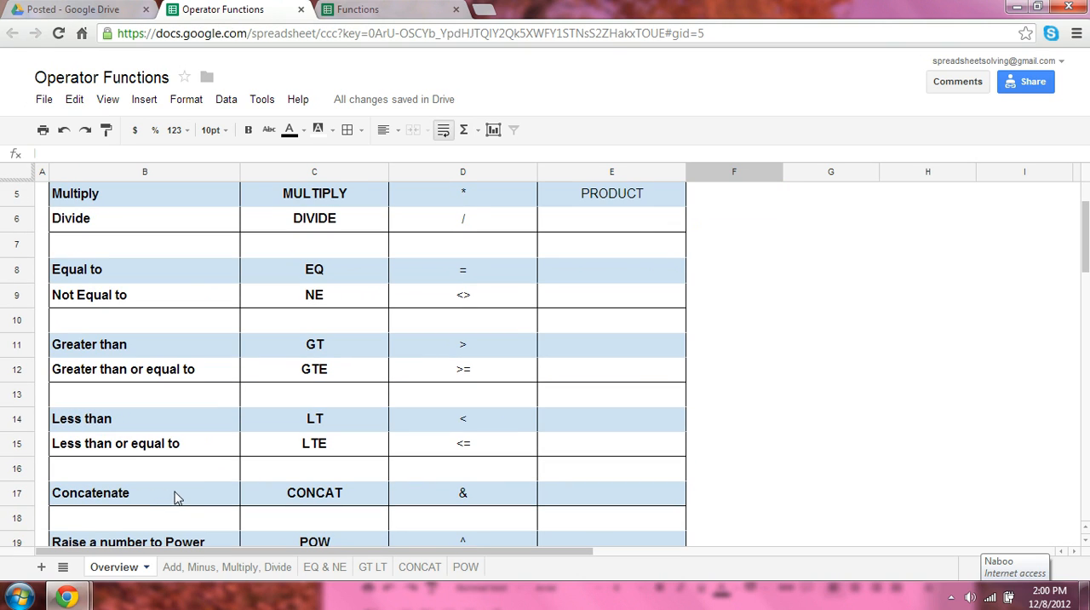
mouse_move(187, 500)
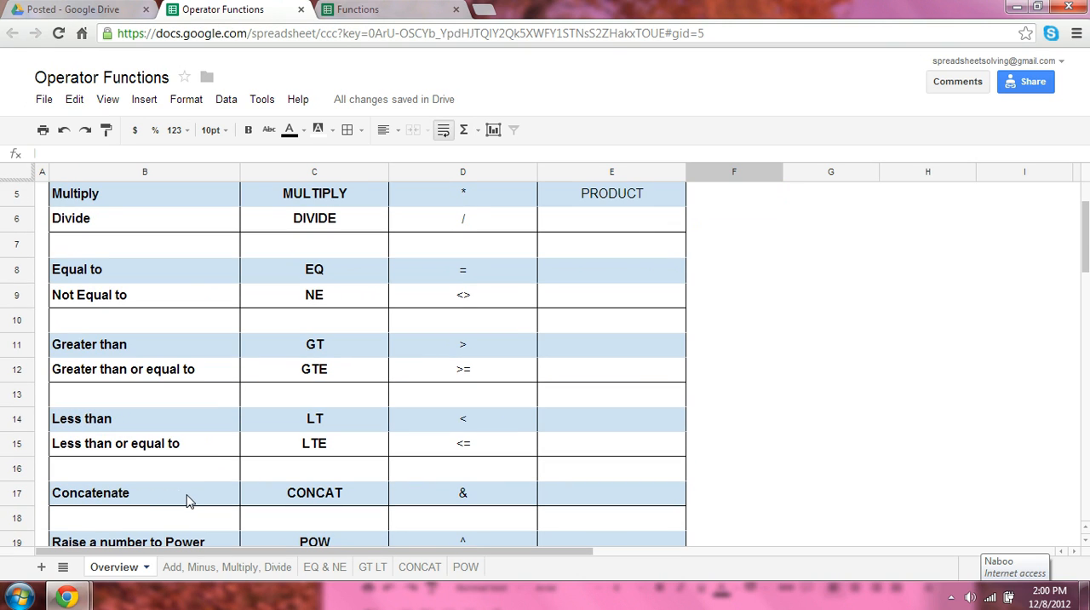
click(463, 492)
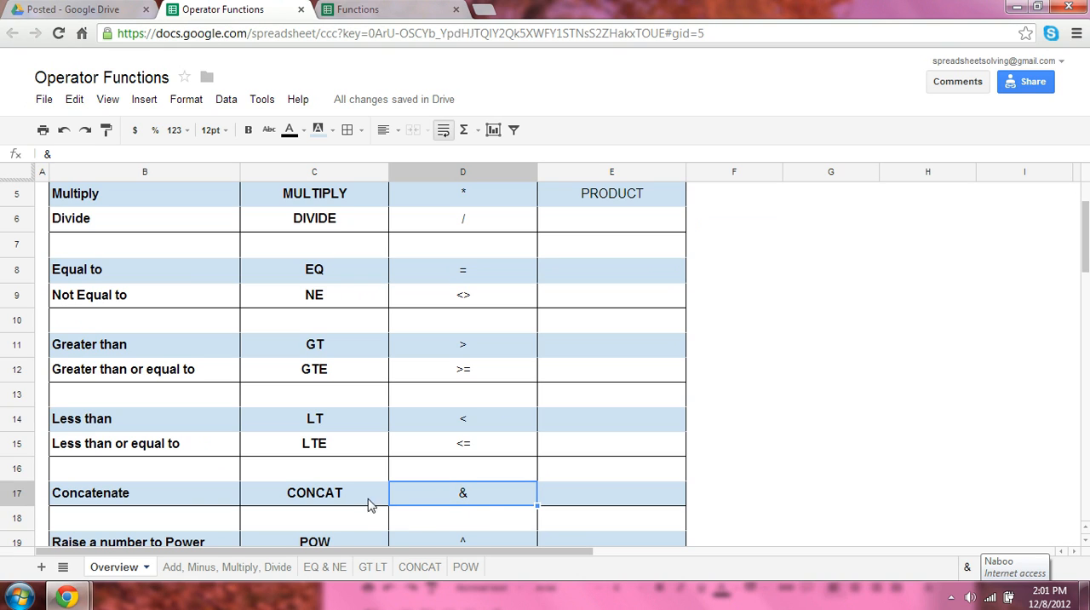
mouse_move(355, 505)
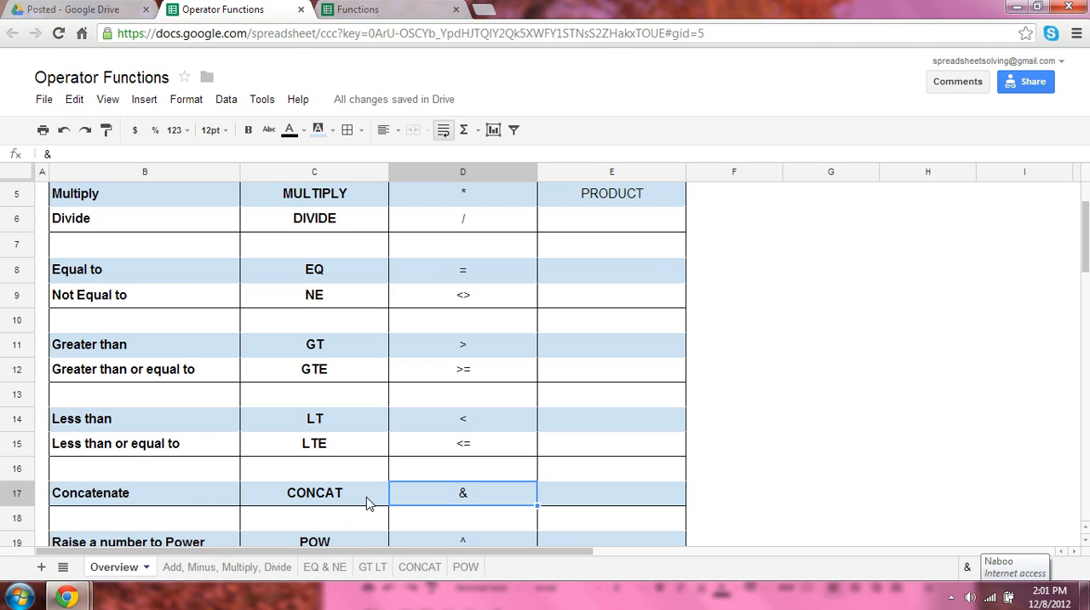
mouse_move(259, 504)
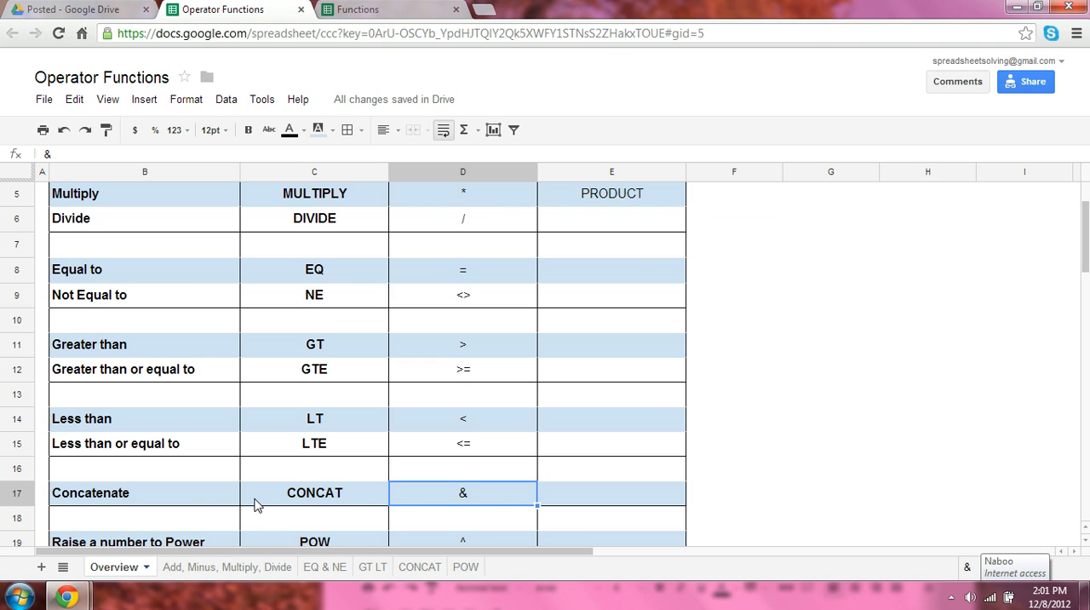
scroll(down, 3)
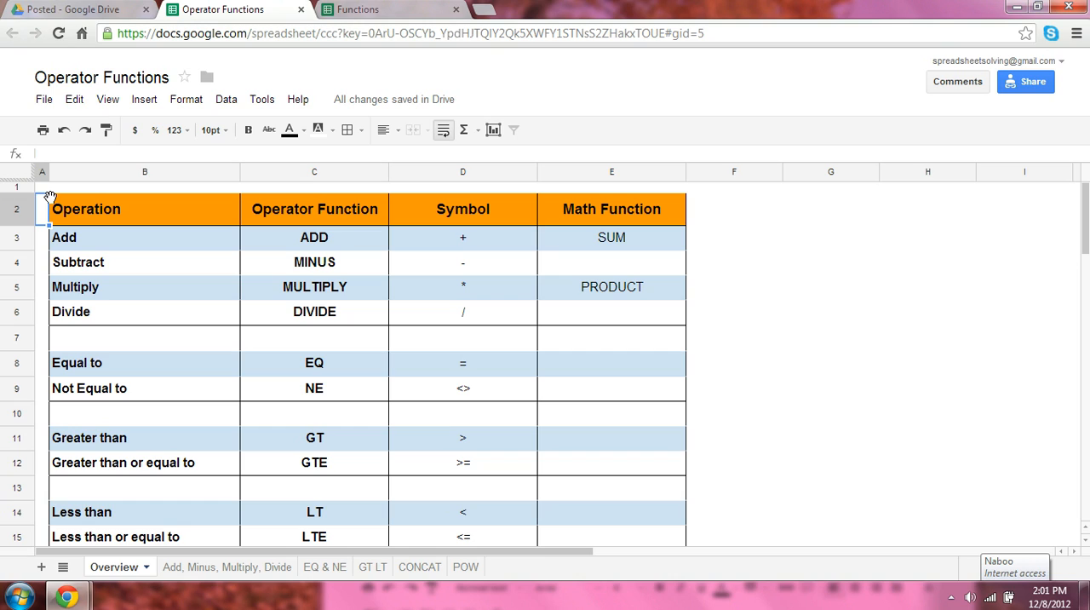
- Select cell A1 above the table's heading row
click(41, 186)
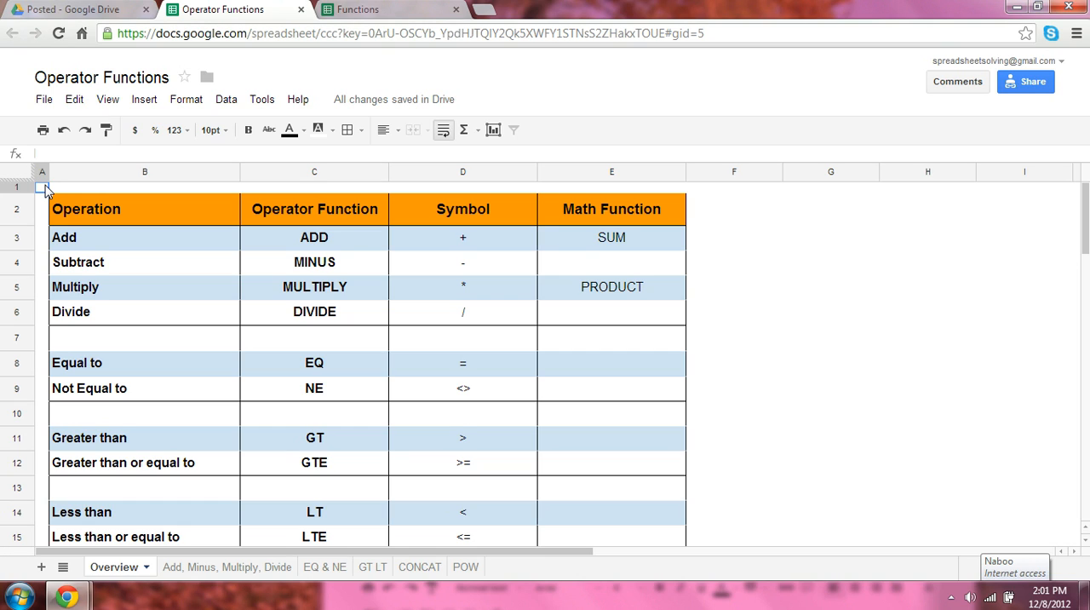